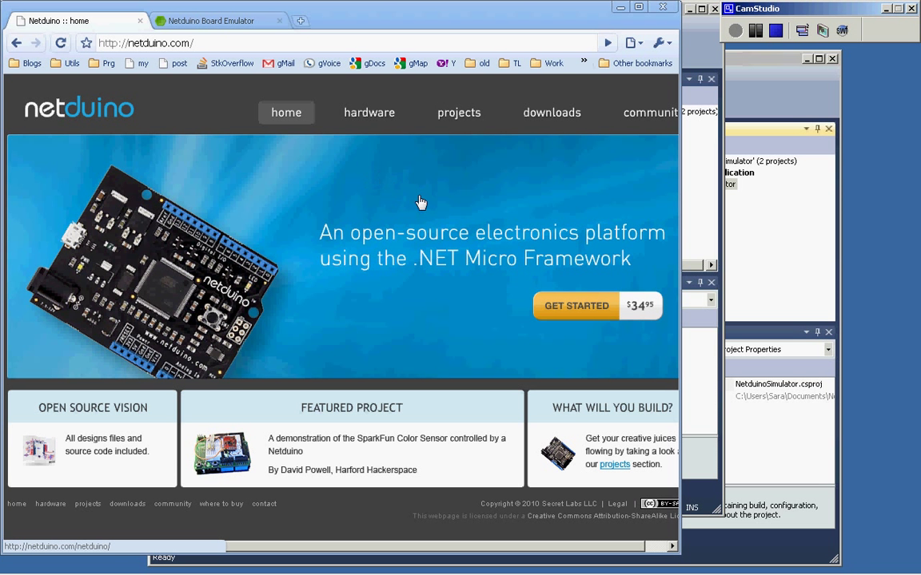
{"action": "mouse_move", "coordinate": [266, 326]}
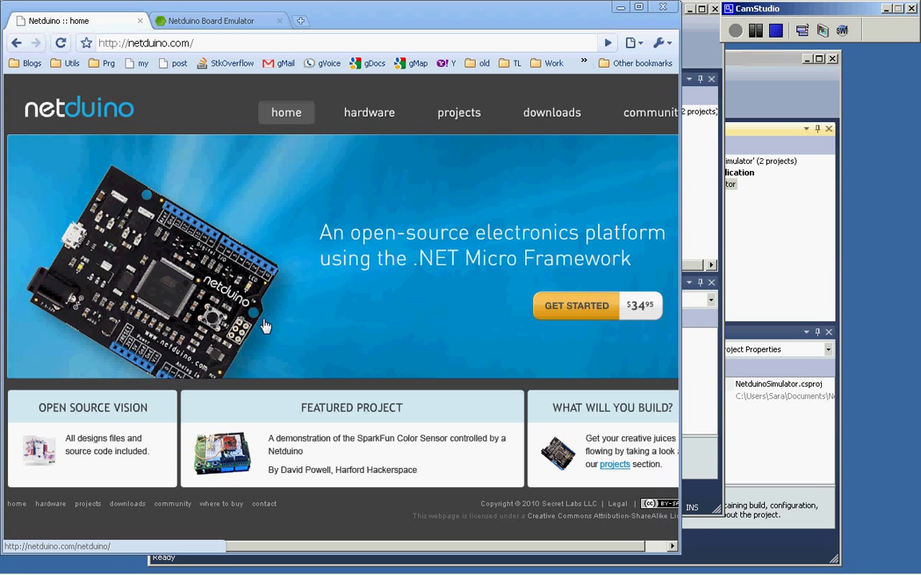
{"action": "mouse_move", "coordinate": [596, 307]}
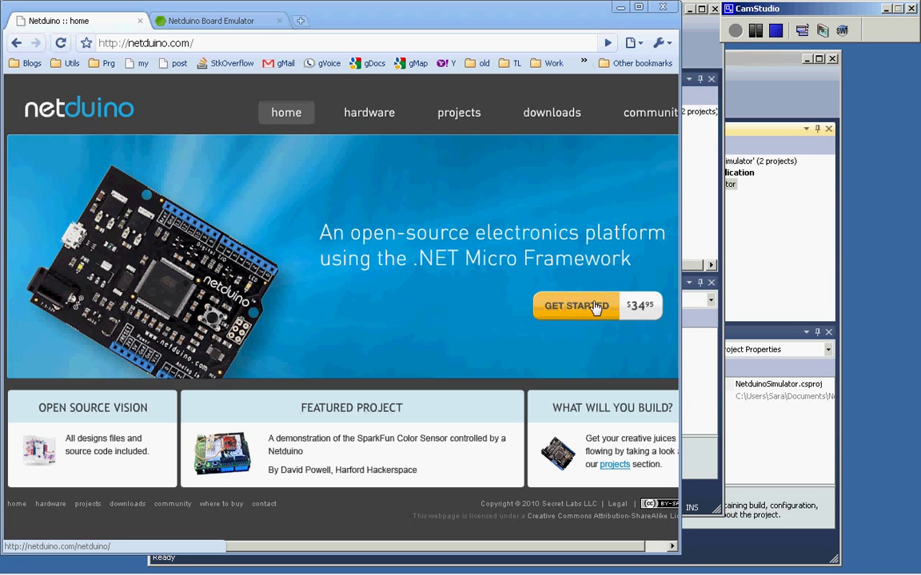
{"action": "mouse_move", "coordinate": [646, 320]}
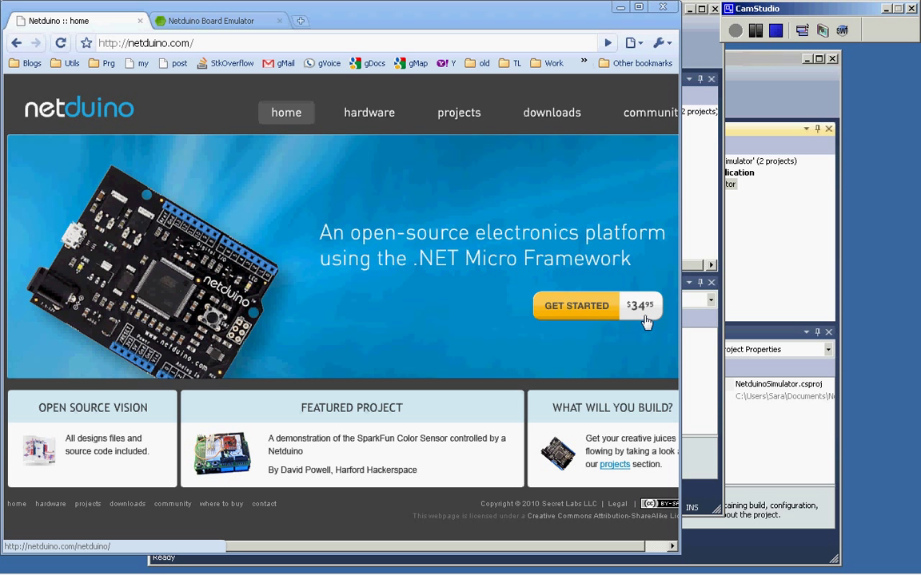
{"action": "mouse_move", "coordinate": [246, 286]}
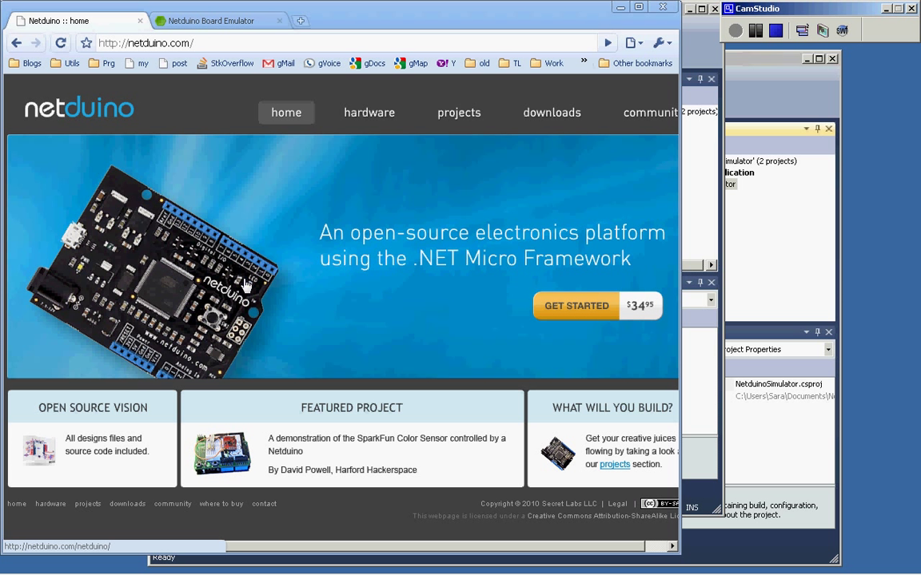
{"action": "mouse_move", "coordinate": [426, 197]}
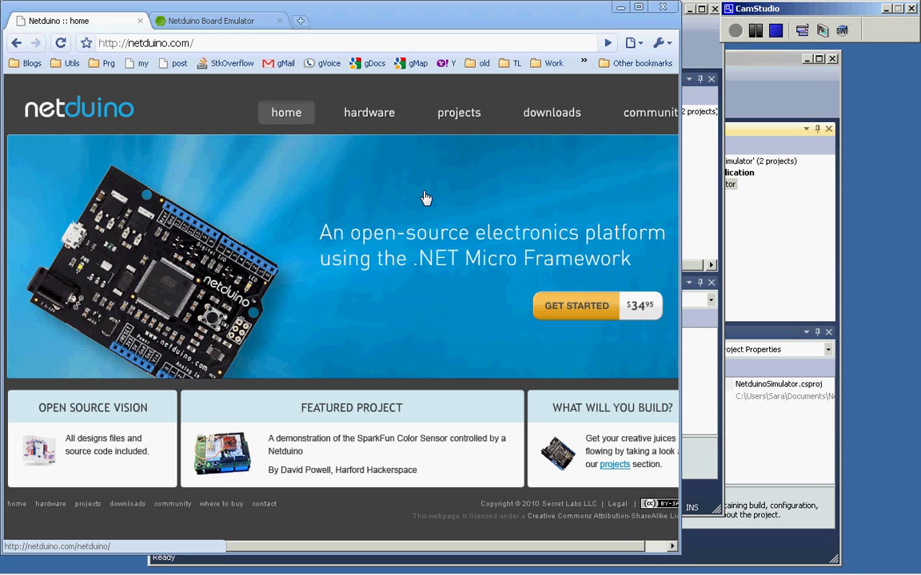
{"action": "mouse_move", "coordinate": [424, 246]}
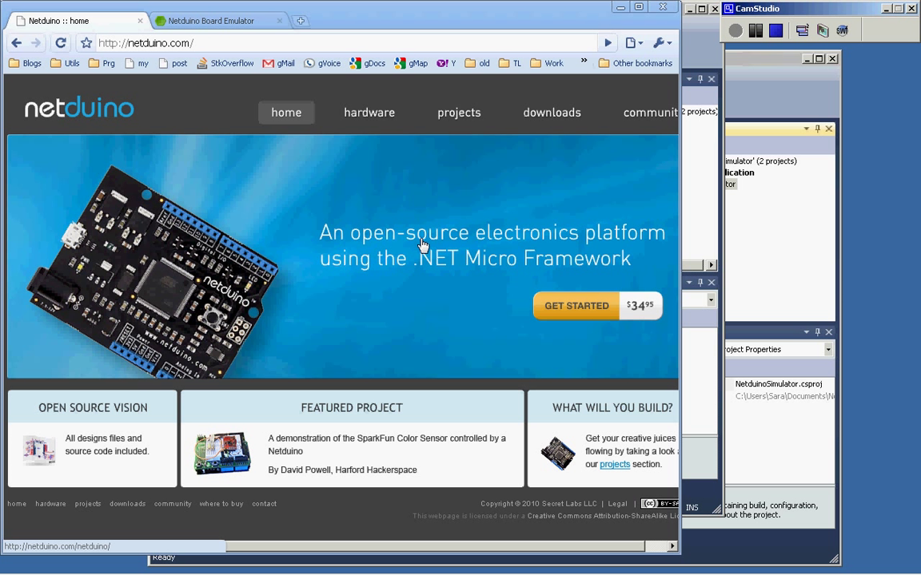
{"action": "mouse_move", "coordinate": [473, 274]}
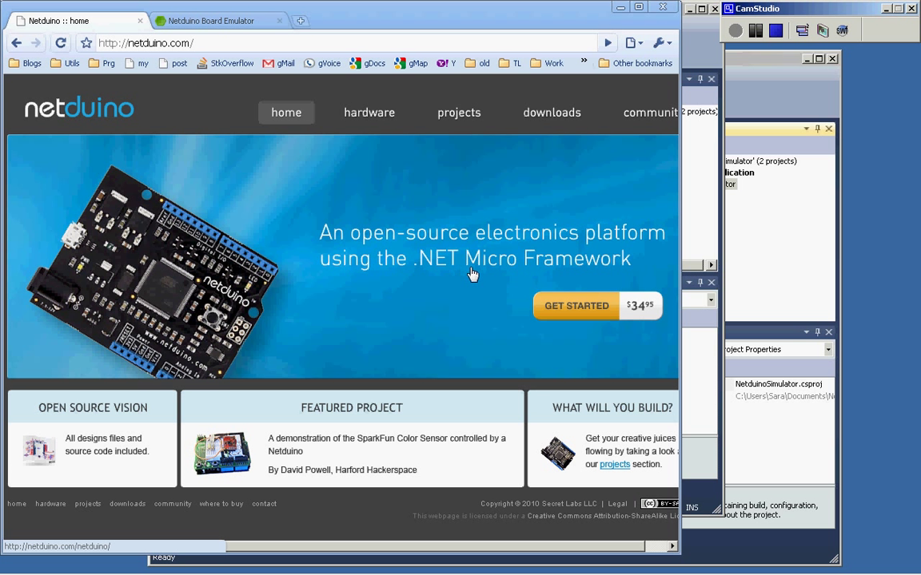
{"action": "mouse_move", "coordinate": [401, 256]}
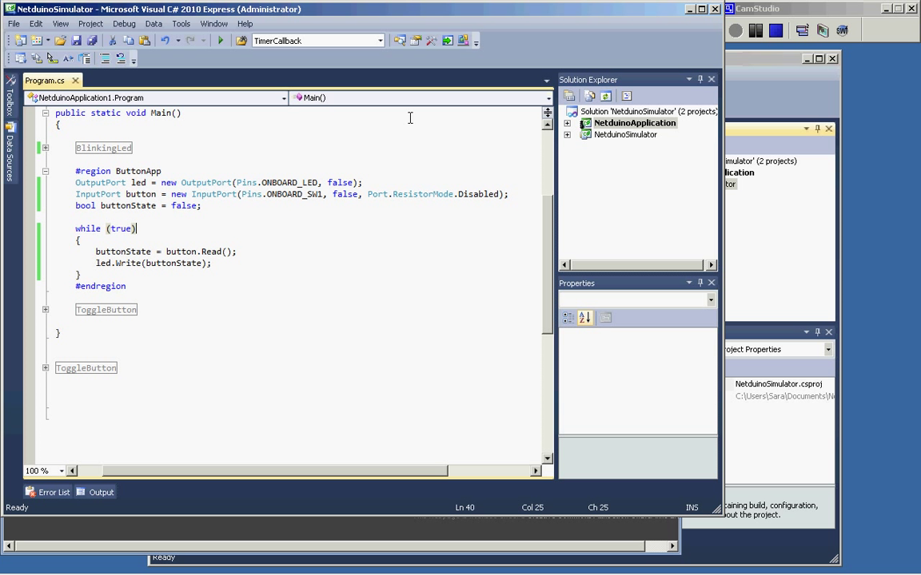
Step: Show the NetduinoApplication project's Properties from its Solution Explorer context menu
{"action": "right_click", "coordinate": [635, 122]}
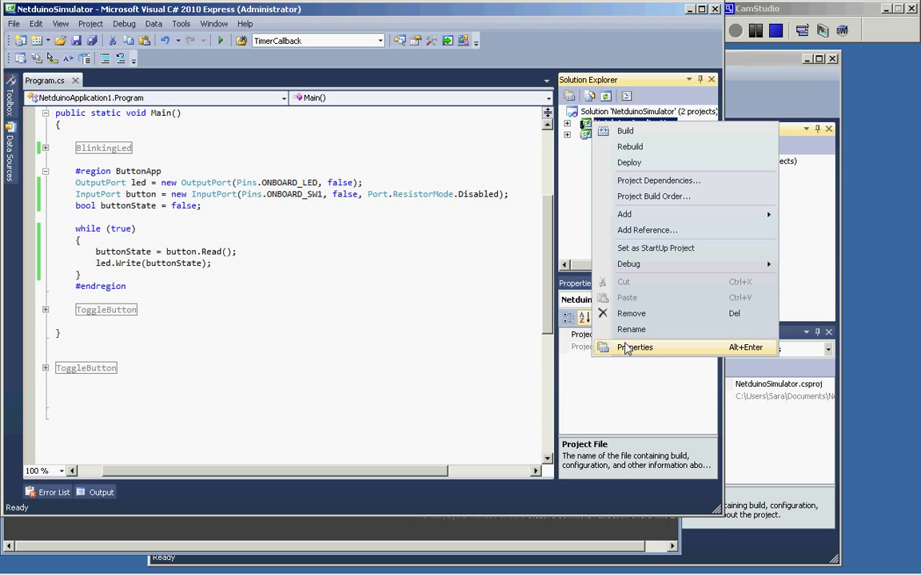
{"action": "mouse_move", "coordinate": [637, 354]}
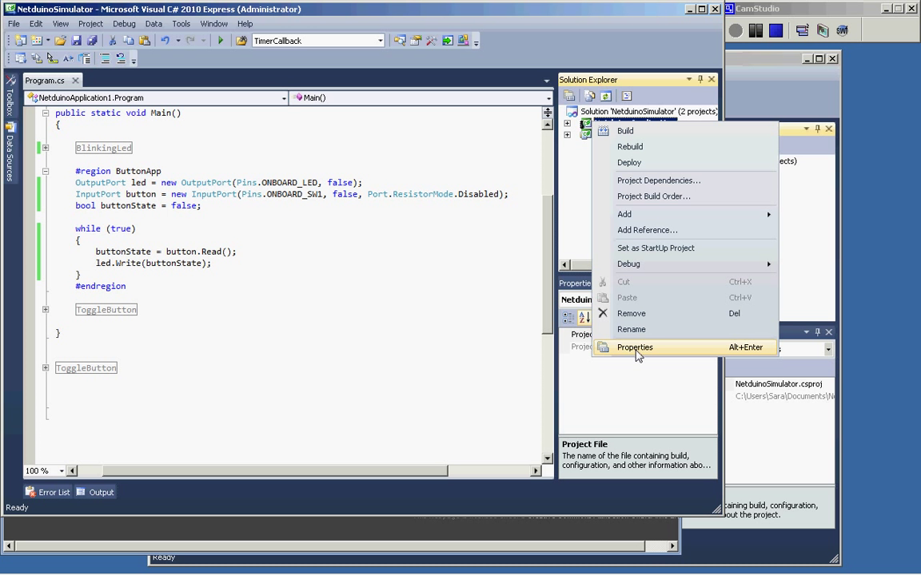
{"action": "left_click", "coordinate": [635, 346]}
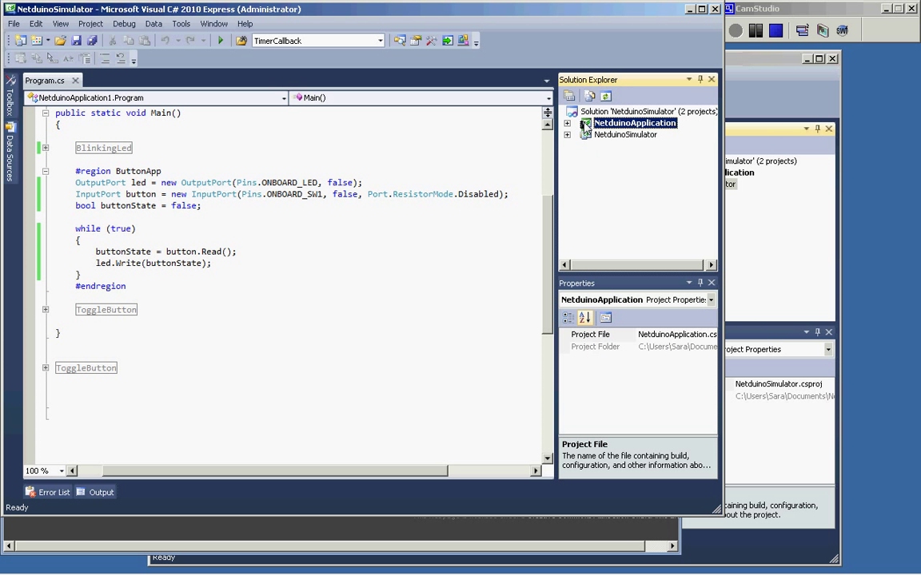
{"action": "left_click", "coordinate": [220, 41]}
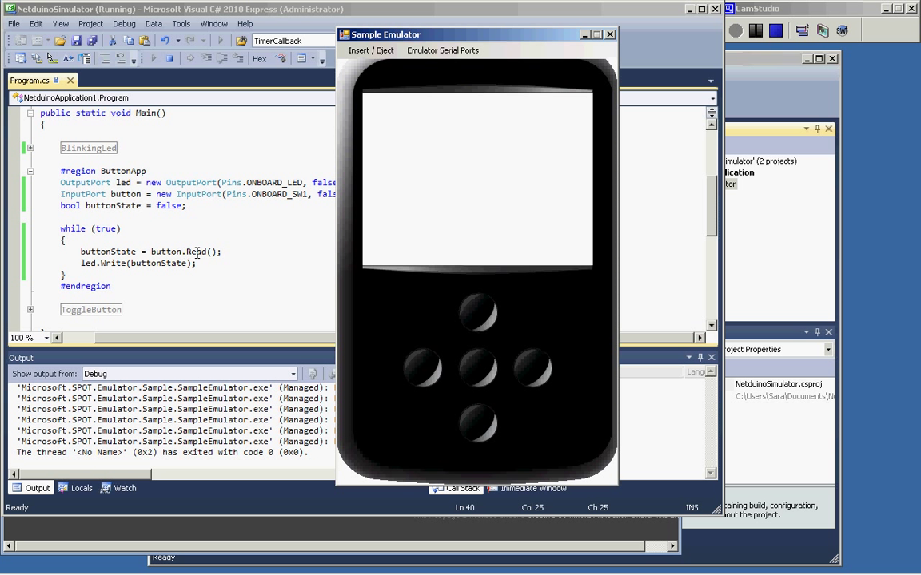
{"action": "mouse_move", "coordinate": [106, 251]}
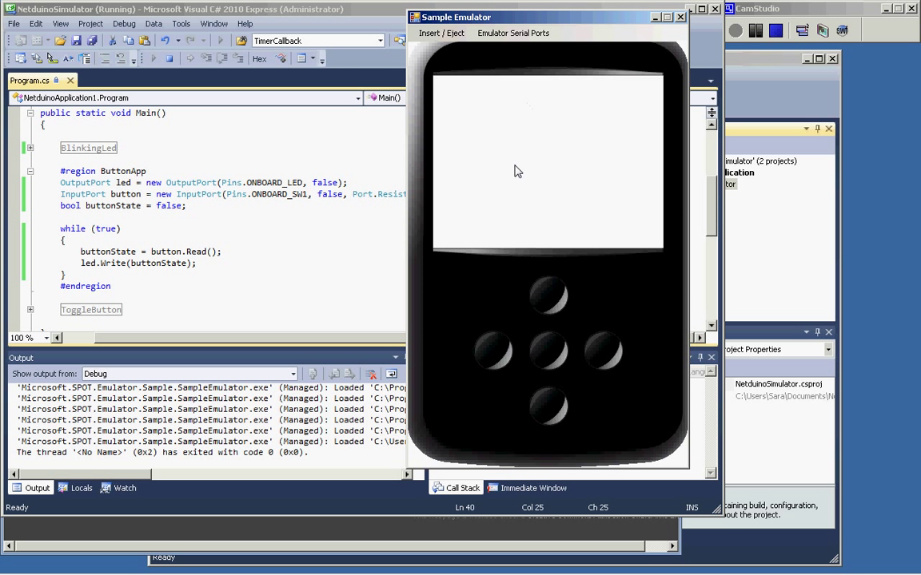
{"action": "mouse_move", "coordinate": [522, 180]}
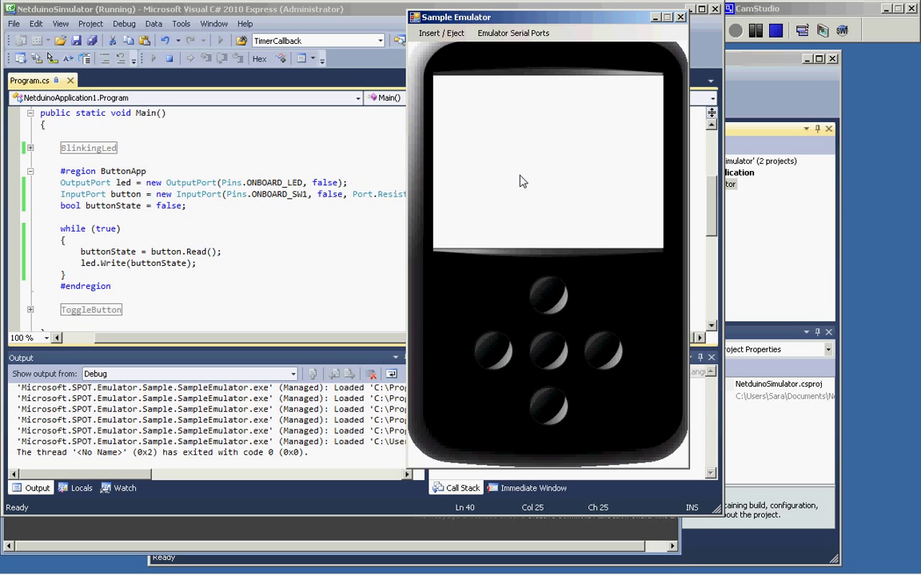
{"action": "mouse_move", "coordinate": [549, 310]}
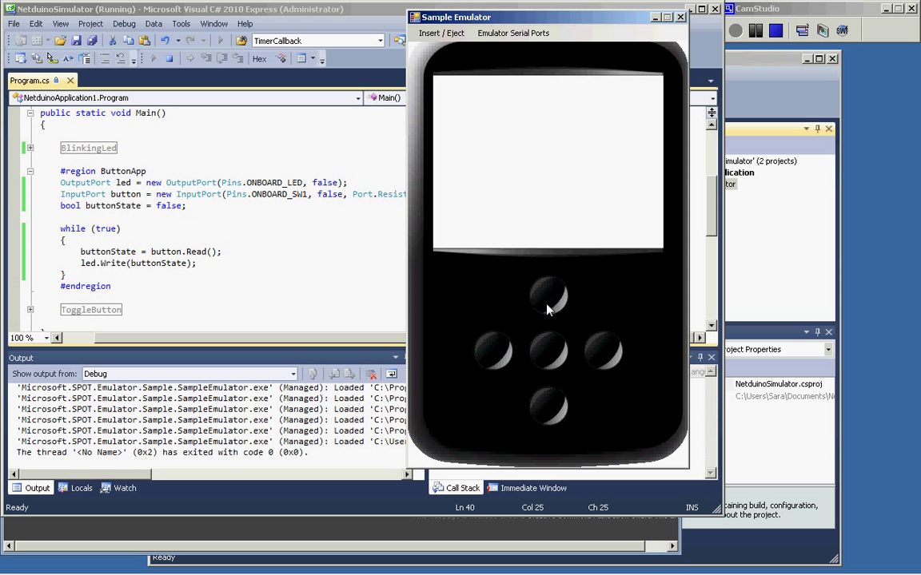
{"action": "mouse_move", "coordinate": [505, 145]}
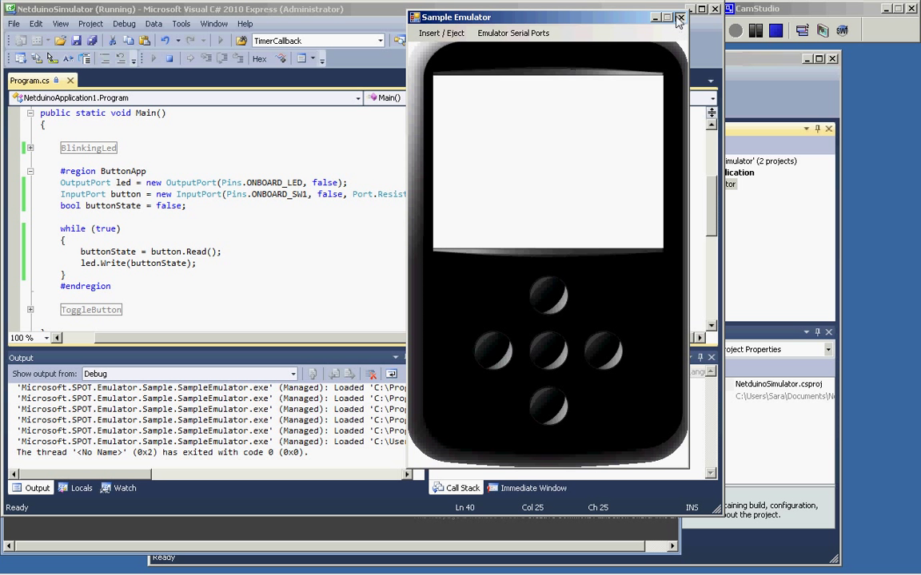
{"action": "left_click", "coordinate": [678, 18]}
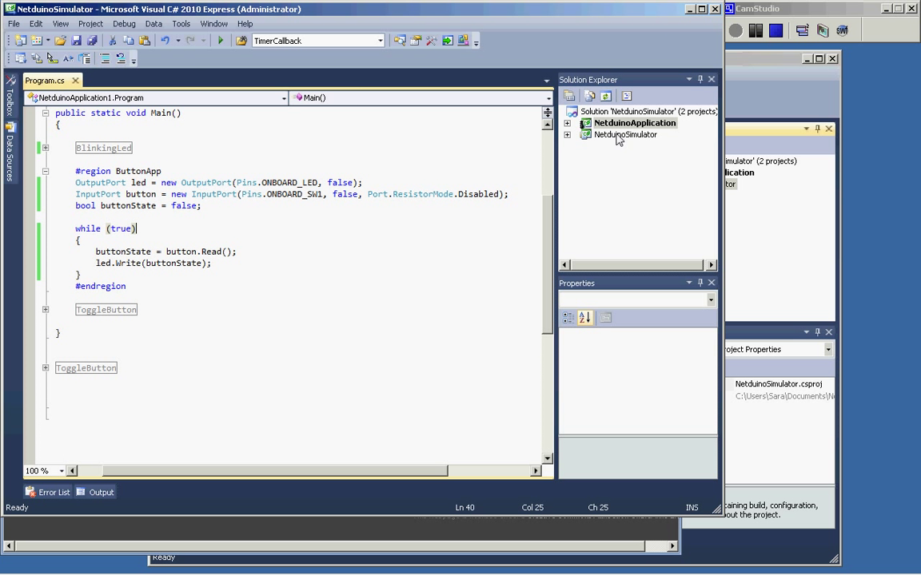
{"action": "key", "text": "alt+tab"}
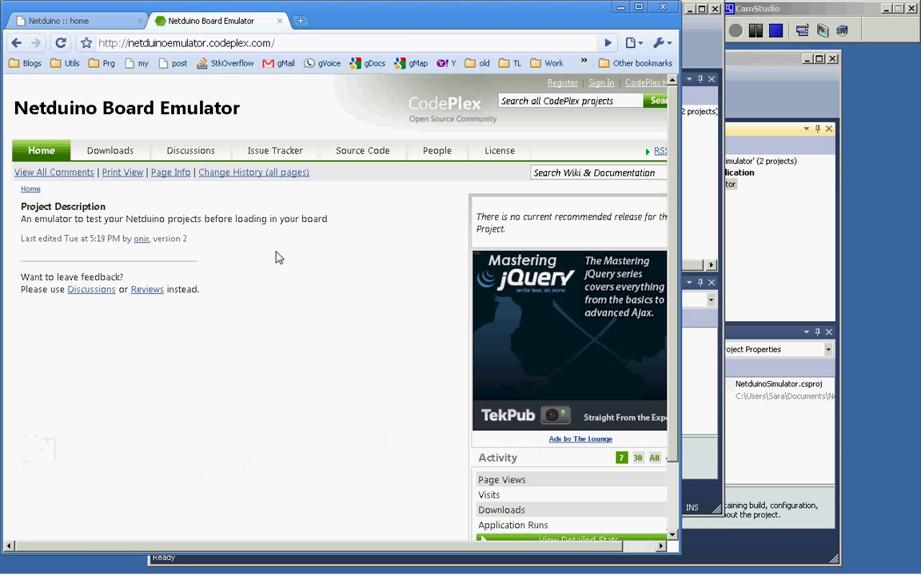
{"action": "mouse_move", "coordinate": [191, 260]}
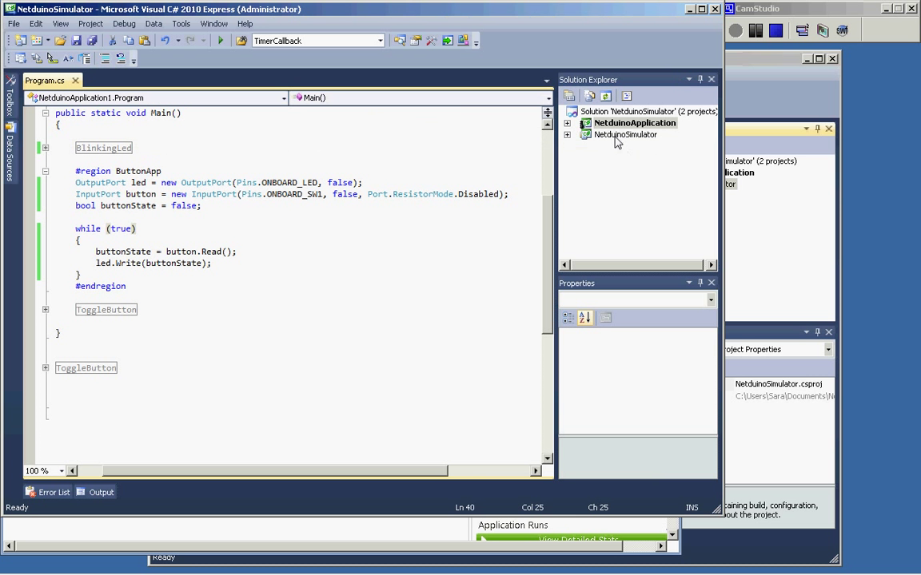
Step: Rebuild the NetduinoSimulator project and open NetduinoApplication's project settings
{"action": "right_click", "coordinate": [625, 134]}
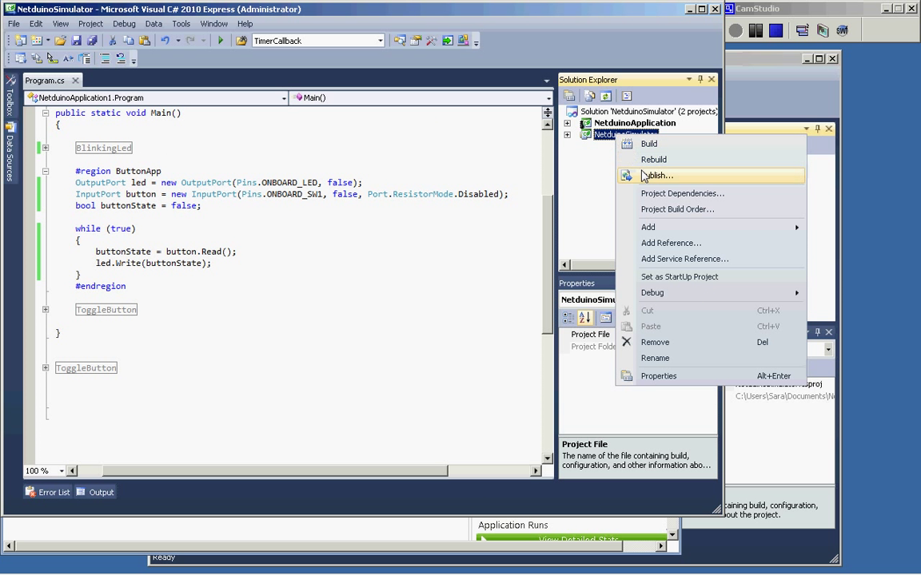
{"action": "left_click", "coordinate": [653, 159]}
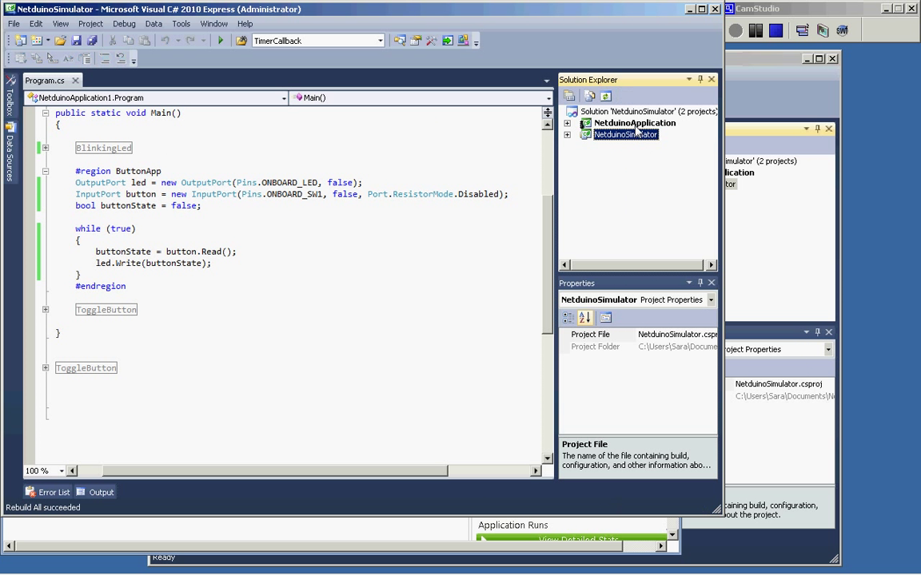
{"action": "left_click", "coordinate": [634, 122]}
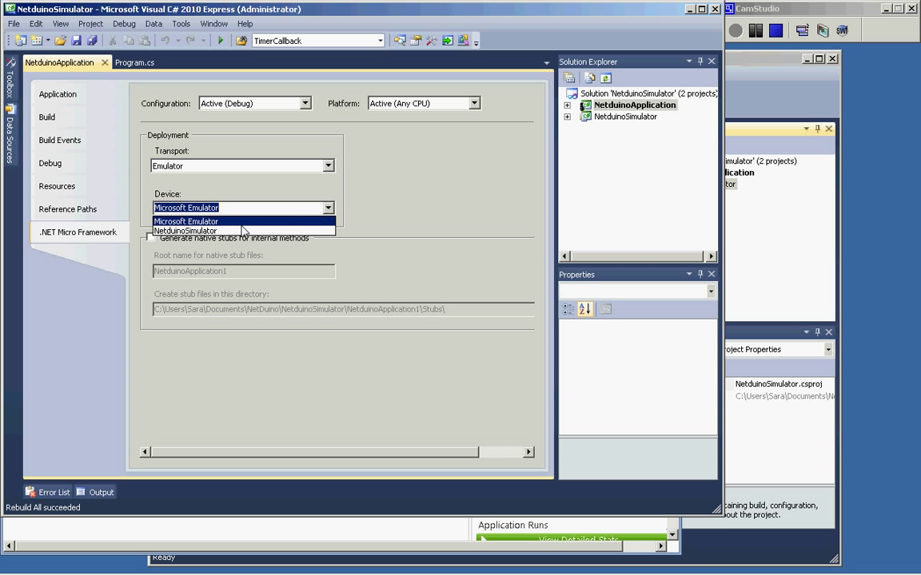
Step: Set the deployment device to NetduinoSimulator and start debugging NetduinoApplication
{"action": "left_click", "coordinate": [185, 231]}
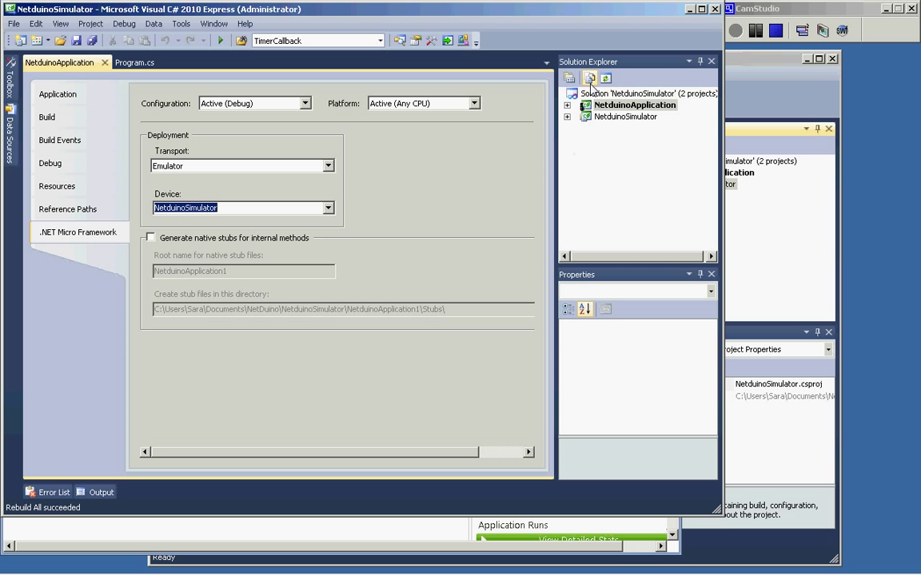
{"action": "left_click", "coordinate": [634, 105]}
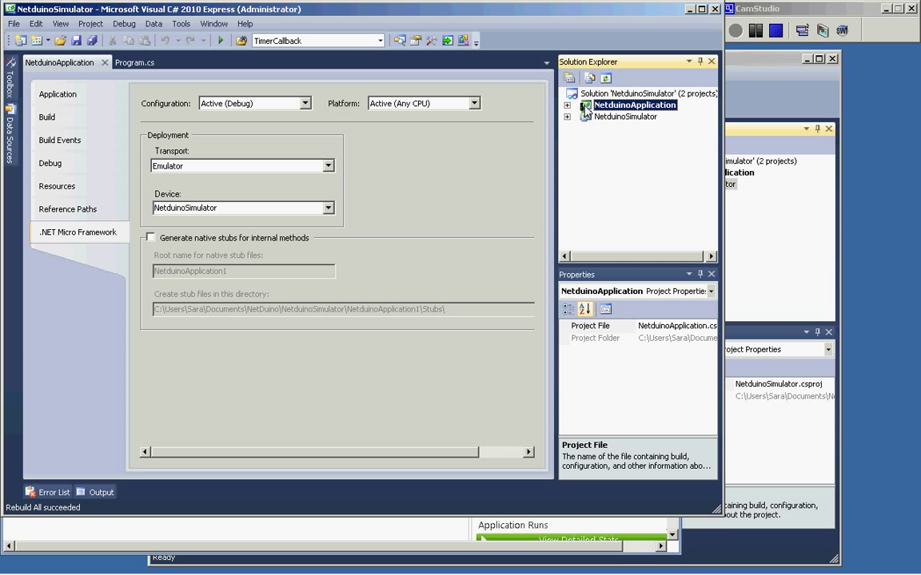
{"action": "left_click", "coordinate": [220, 40]}
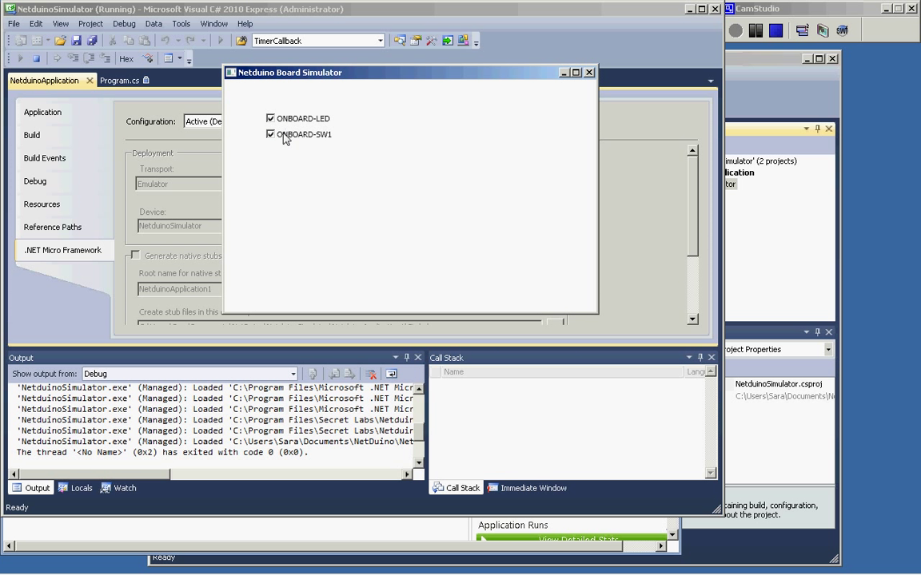
Step: Toggle the ONBOARD-SW1 checkbox repeatedly to switch the simulated LED off and on
{"action": "left_click", "coordinate": [271, 135]}
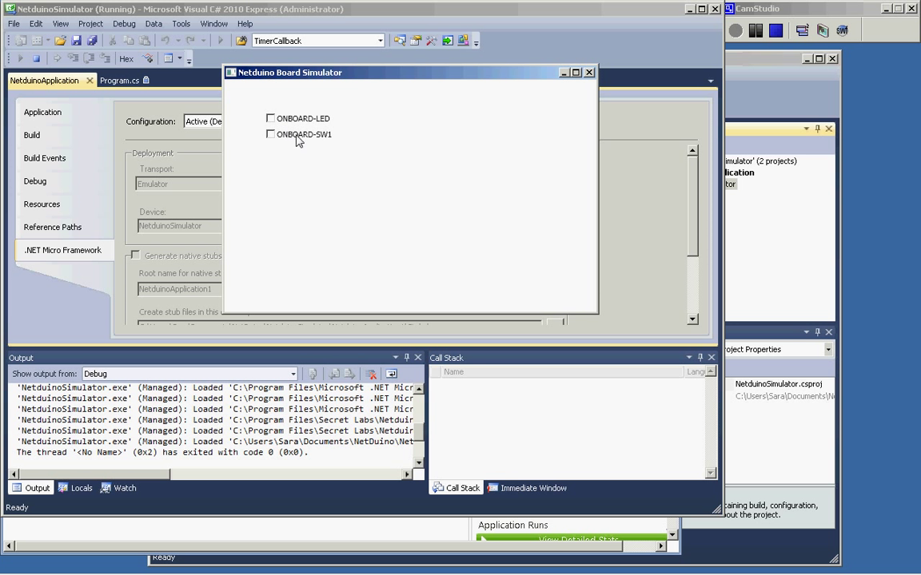
{"action": "left_click", "coordinate": [271, 135]}
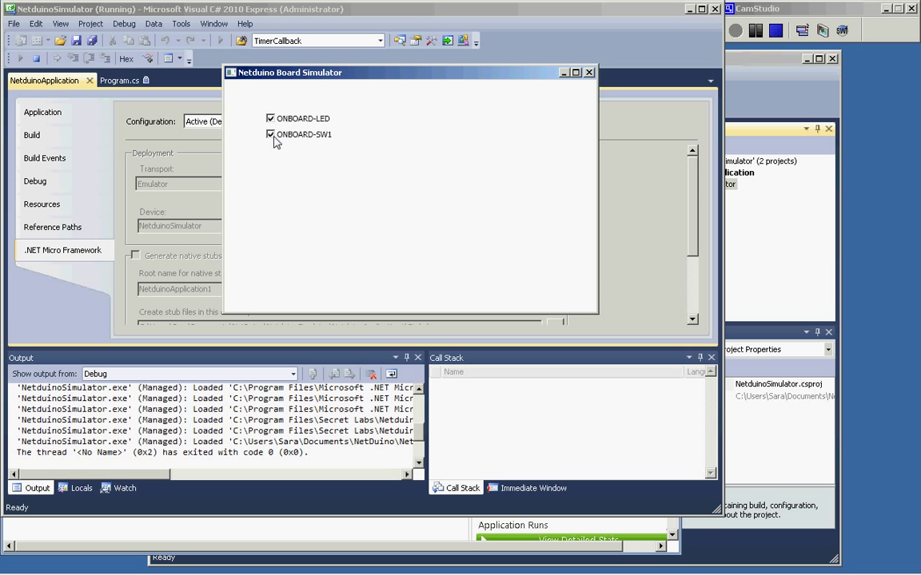
{"action": "left_click", "coordinate": [270, 119]}
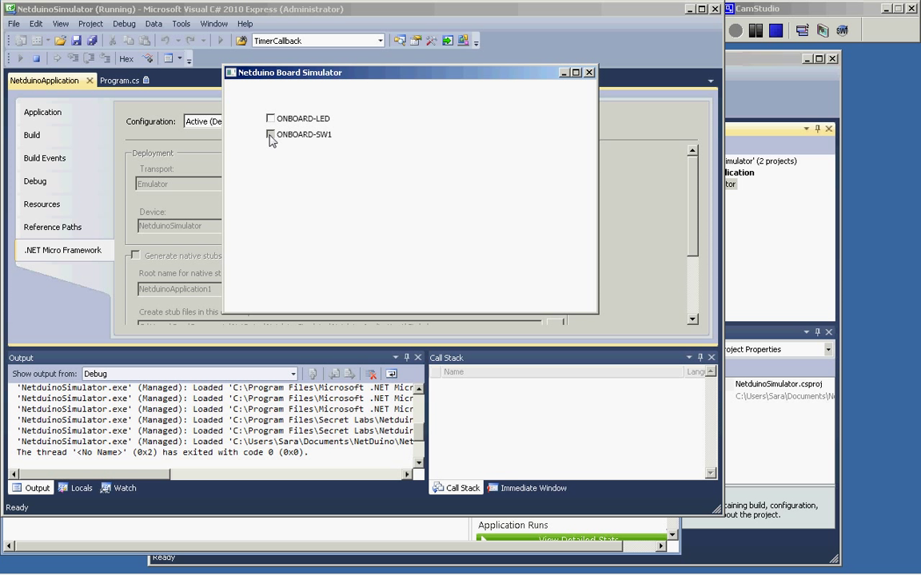
{"action": "left_click", "coordinate": [271, 134]}
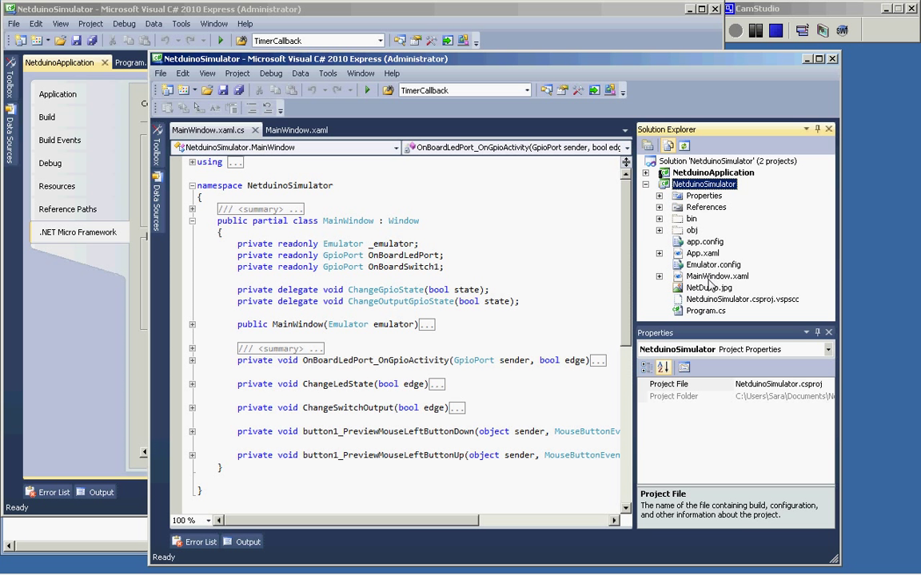
Step: Check that NetDuino.jpg's Build Action is set to Resource
{"action": "left_click", "coordinate": [742, 299]}
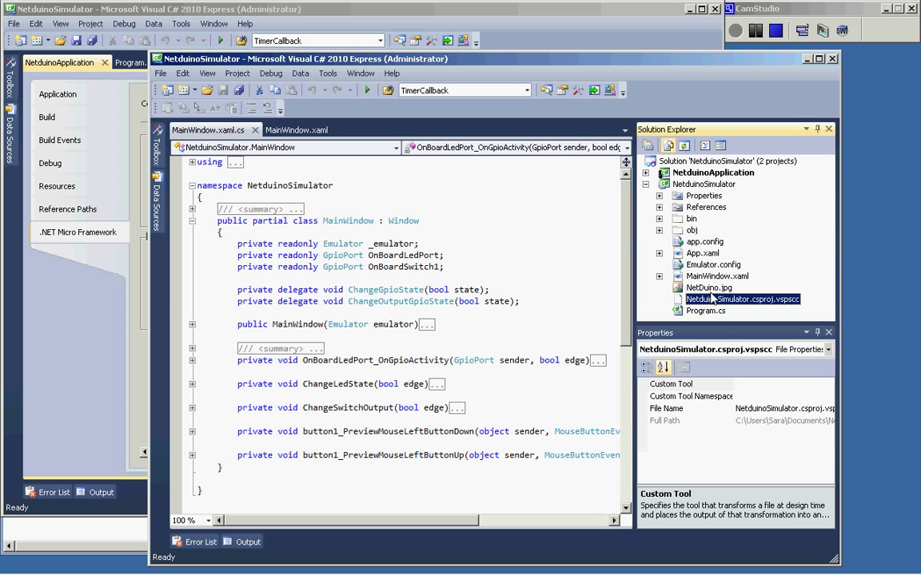
{"action": "left_click", "coordinate": [708, 287]}
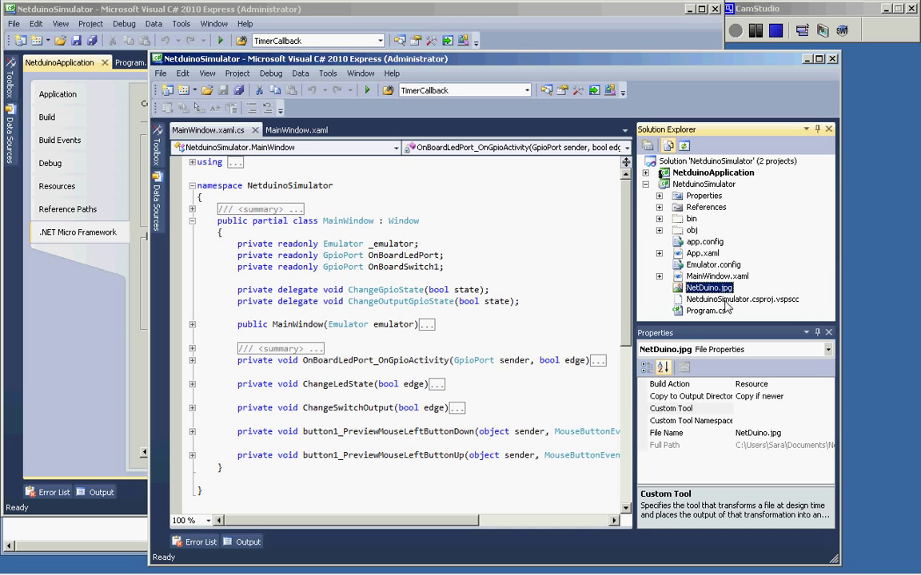
Step: Rebuild the simulator project and run NetduinoApplication in the board simulator
{"action": "right_click", "coordinate": [703, 184]}
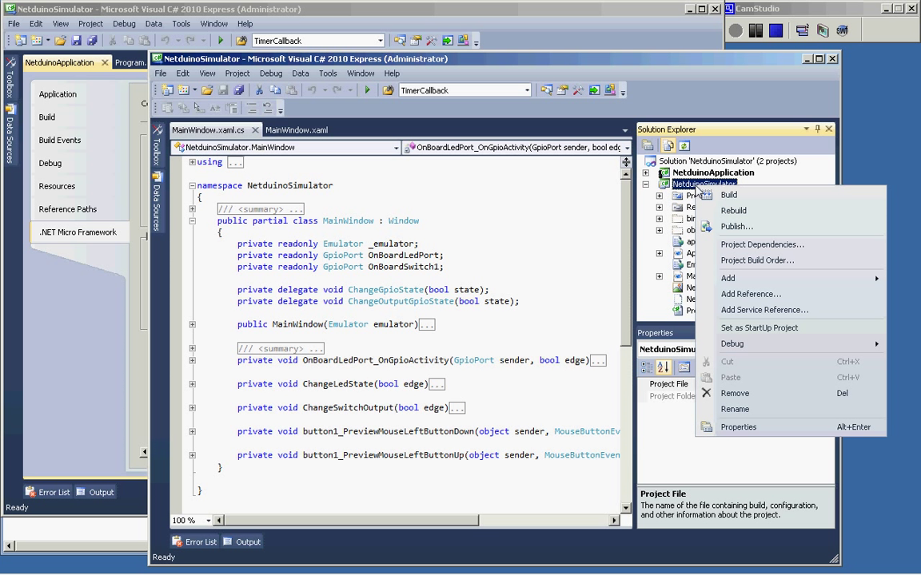
{"action": "left_click", "coordinate": [733, 210]}
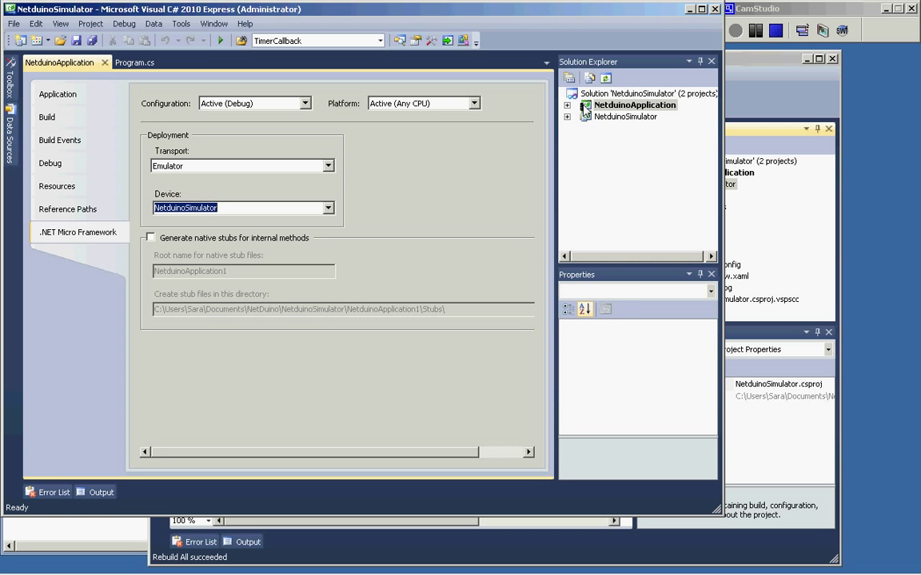
{"action": "left_click", "coordinate": [634, 104]}
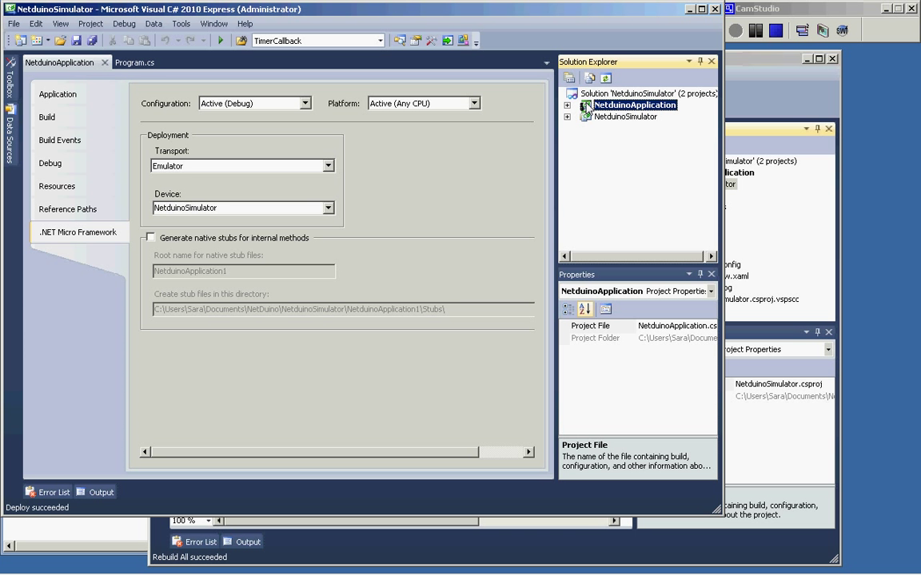
{"action": "left_click", "coordinate": [220, 40]}
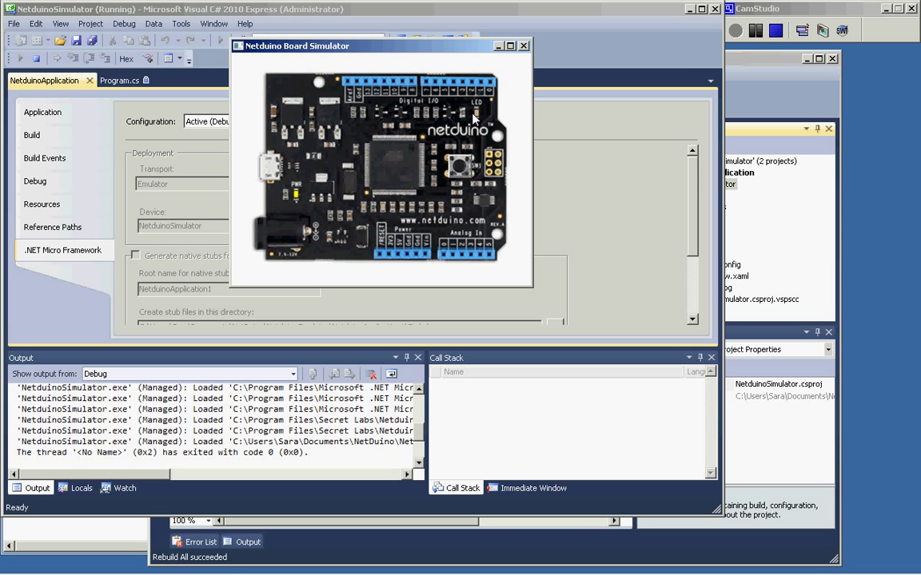
{"action": "mouse_move", "coordinate": [453, 153]}
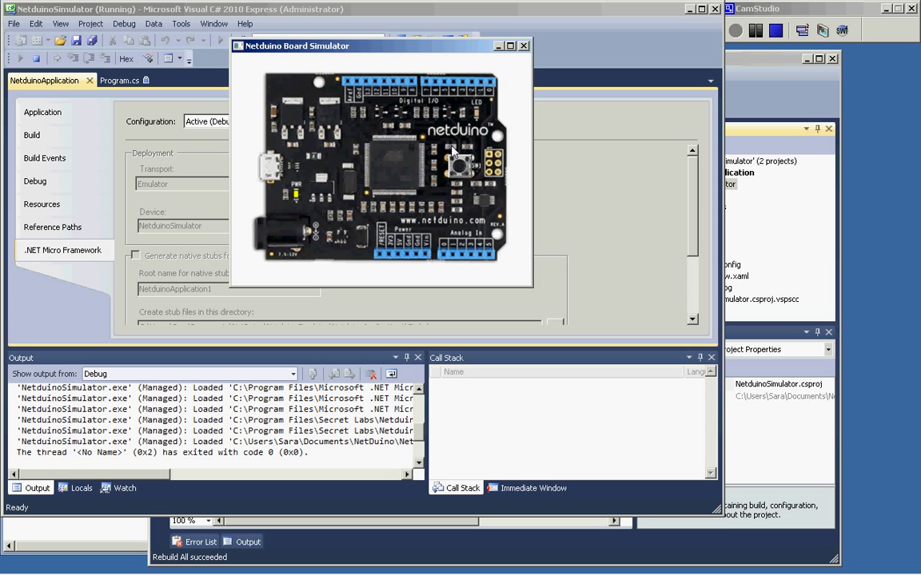
{"action": "mouse_move", "coordinate": [462, 173]}
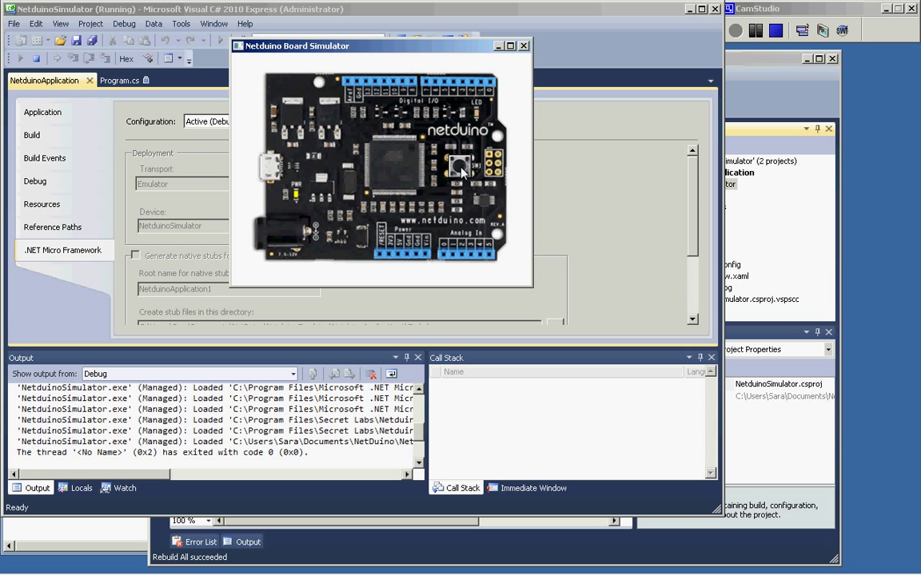
{"action": "mouse_move", "coordinate": [344, 84]}
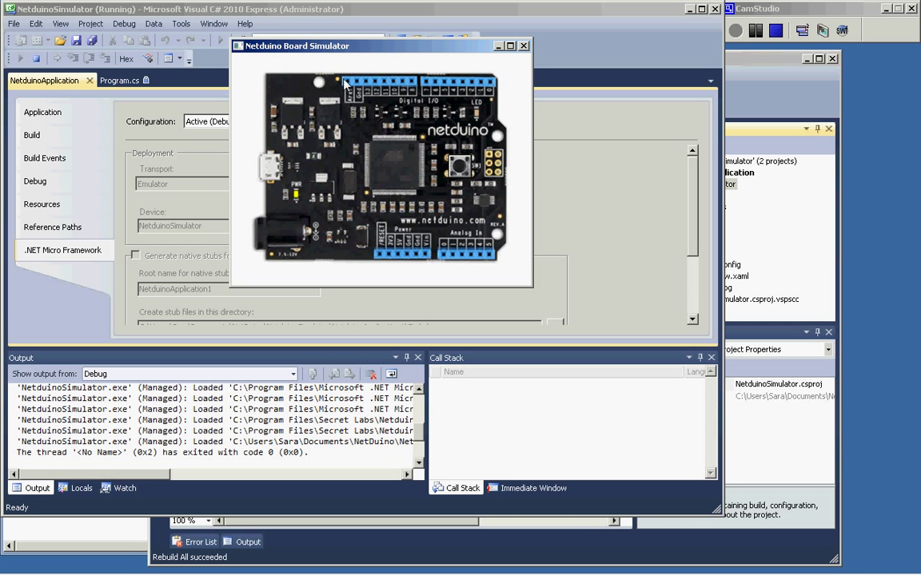
{"action": "mouse_move", "coordinate": [441, 257]}
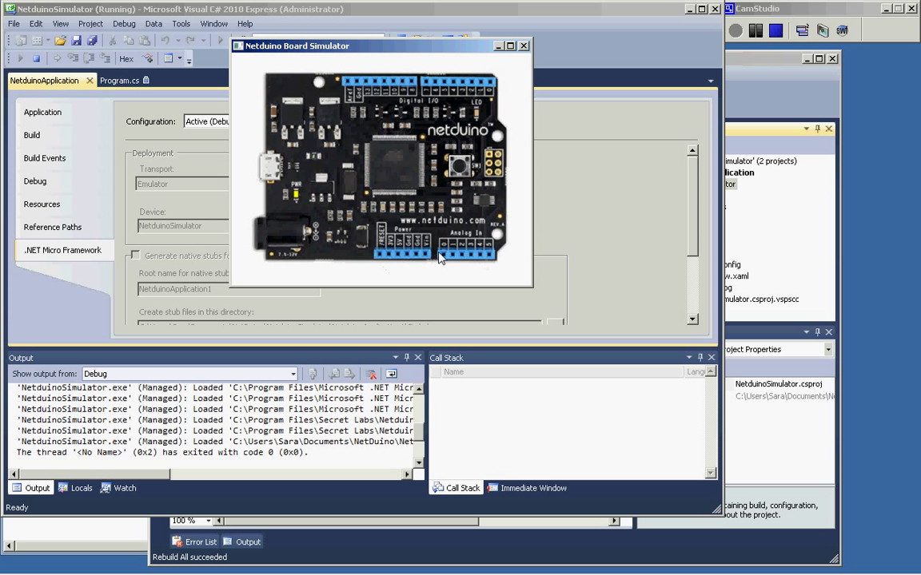
Step: Close the board-picture simulator window
{"action": "left_click", "coordinate": [524, 46]}
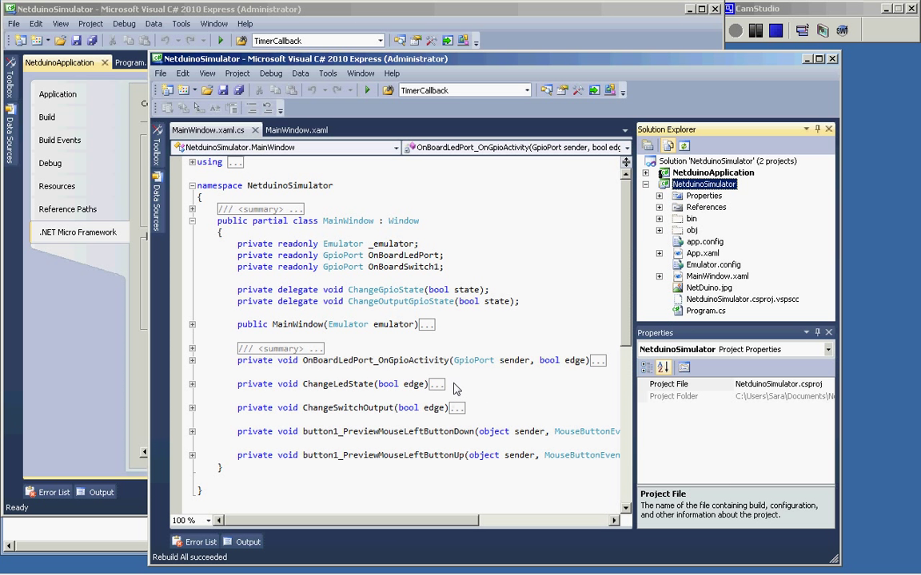
{"action": "mouse_move", "coordinate": [706, 289]}
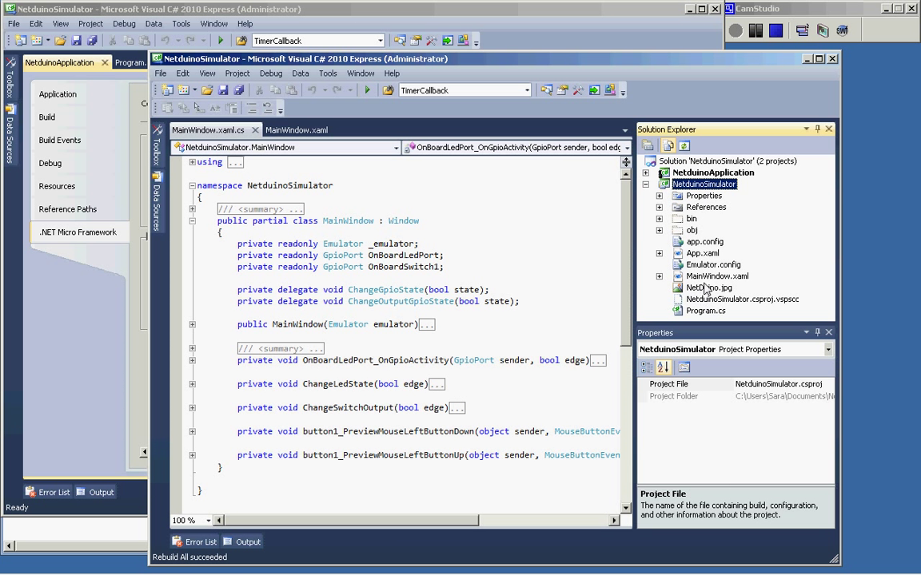
Step: Open MainWindow.xaml from Solution Explorer to show its design and markup
{"action": "left_click", "coordinate": [717, 276]}
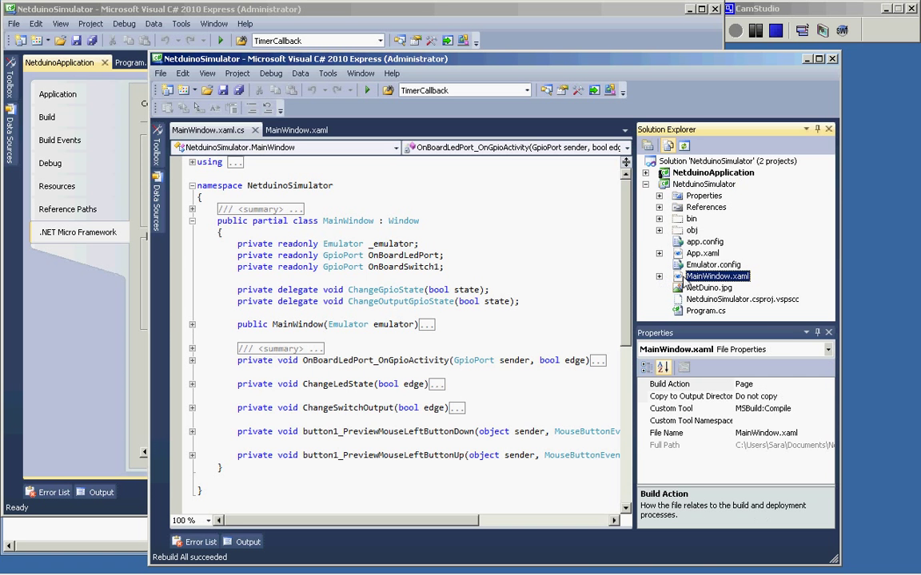
{"action": "left_click", "coordinate": [297, 130]}
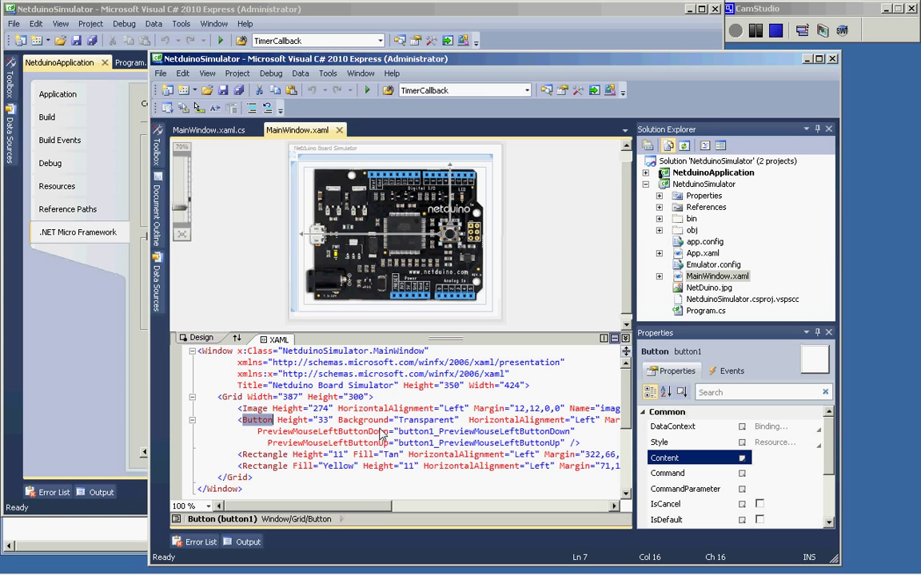
{"action": "mouse_move", "coordinate": [372, 502]}
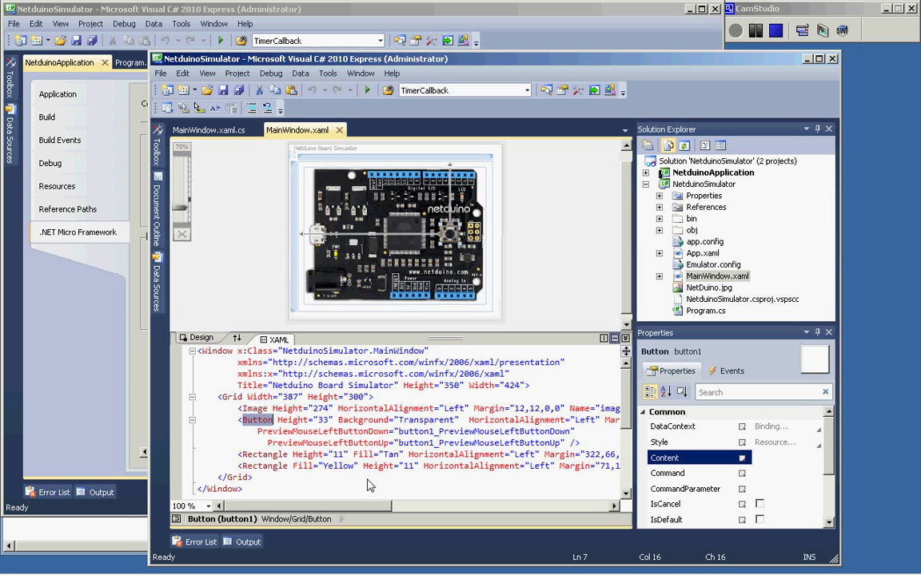
{"action": "mouse_move", "coordinate": [276, 453]}
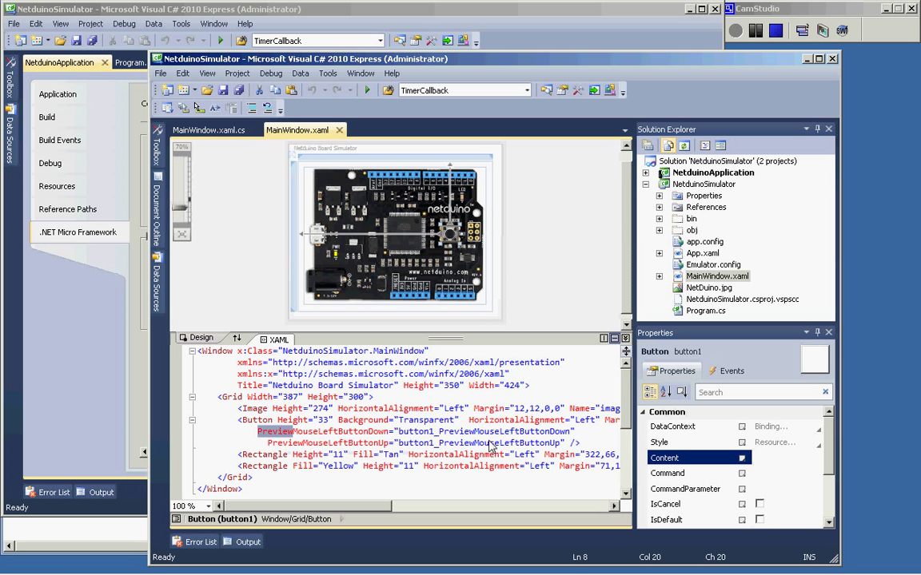
{"action": "mouse_move", "coordinate": [376, 449]}
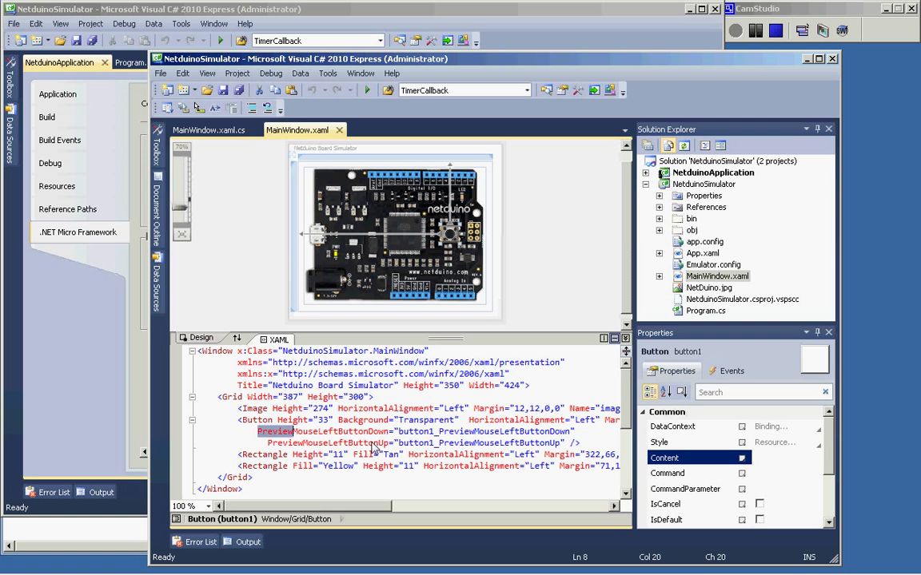
Step: Highlight the LED rectangle's Tan fill, then return to MainWindow.xaml.cs
{"action": "double_click", "coordinate": [391, 455]}
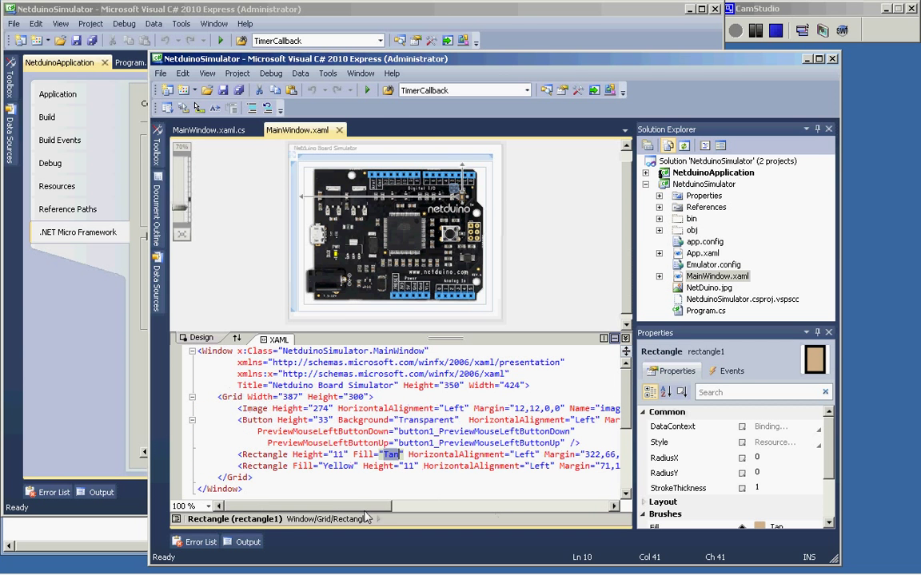
{"action": "left_click", "coordinate": [207, 130]}
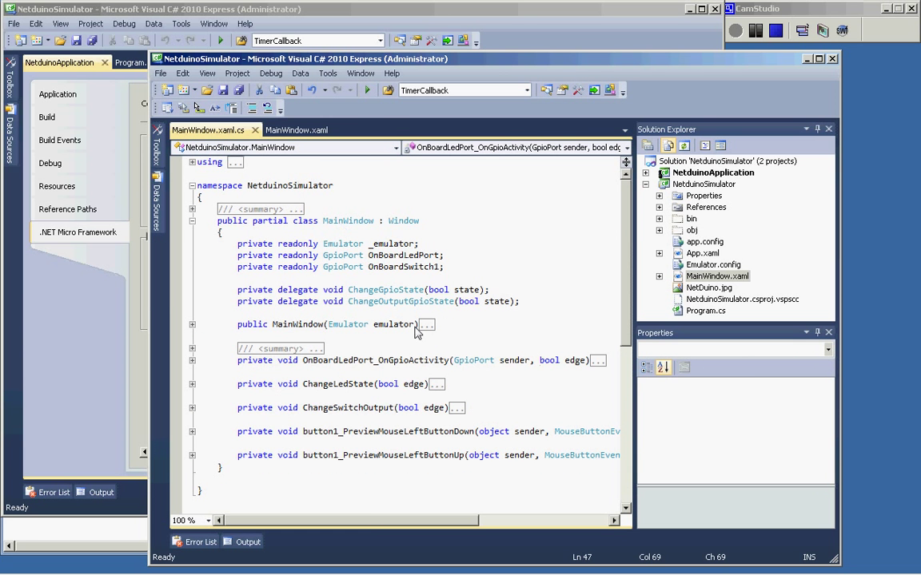
{"action": "mouse_move", "coordinate": [366, 435]}
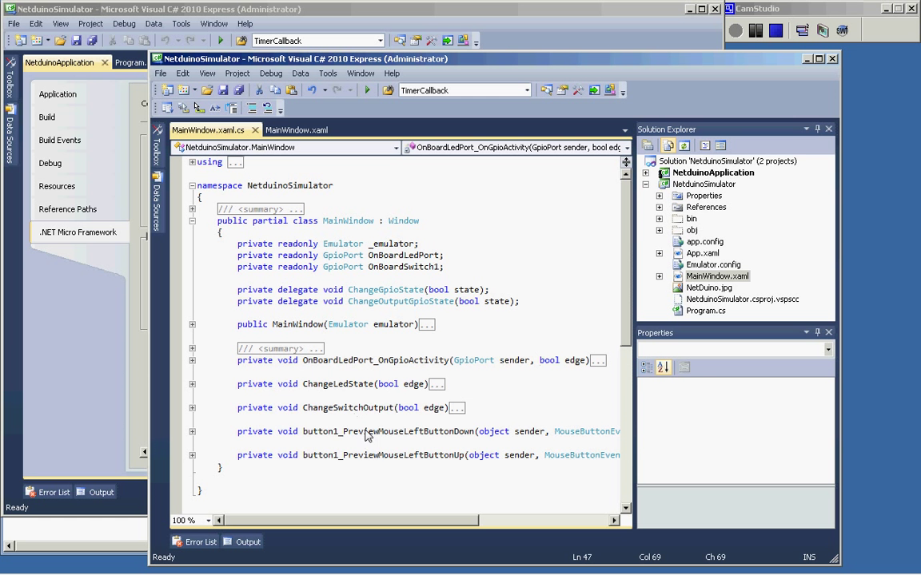
Step: Expand the button1 press/release handlers and the ChangeLedState method body
{"action": "double_click", "coordinate": [388, 431]}
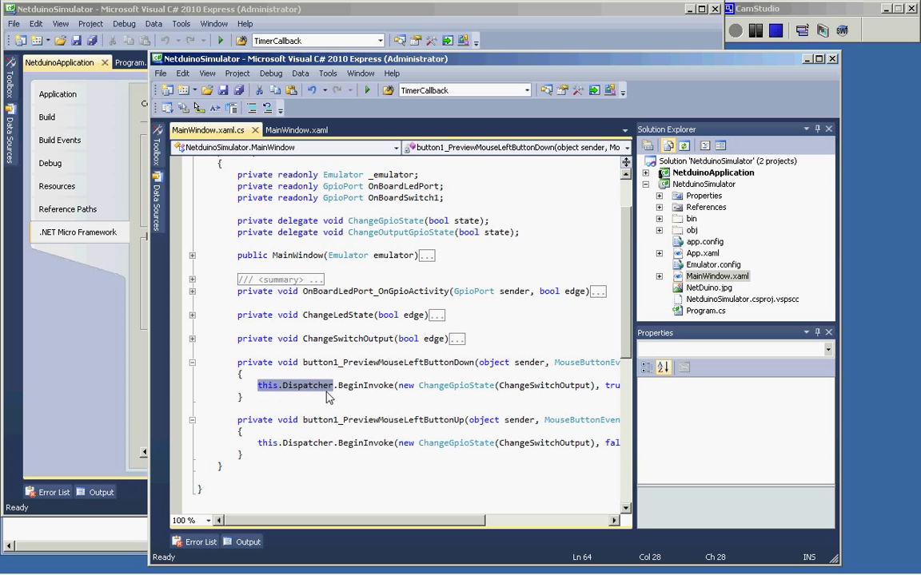
{"action": "mouse_move", "coordinate": [467, 416]}
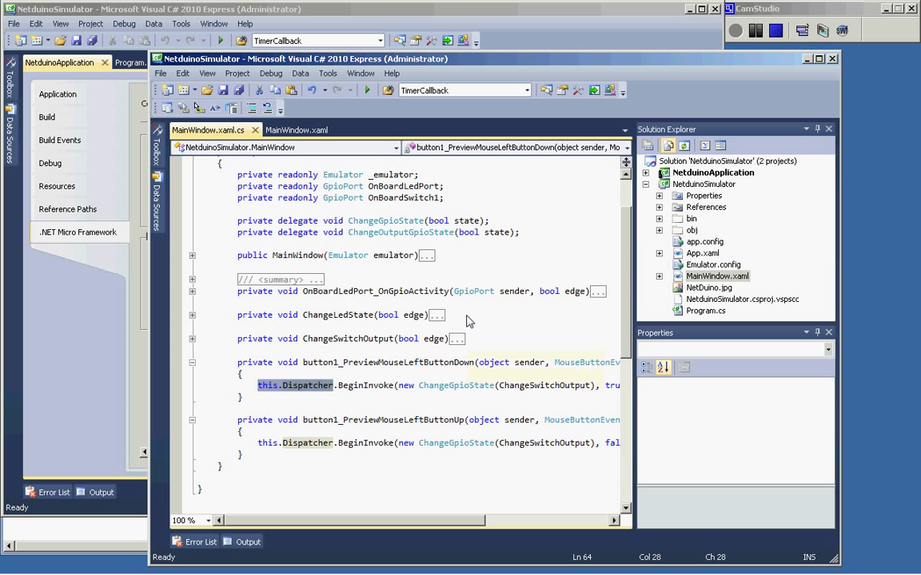
{"action": "mouse_move", "coordinate": [459, 324]}
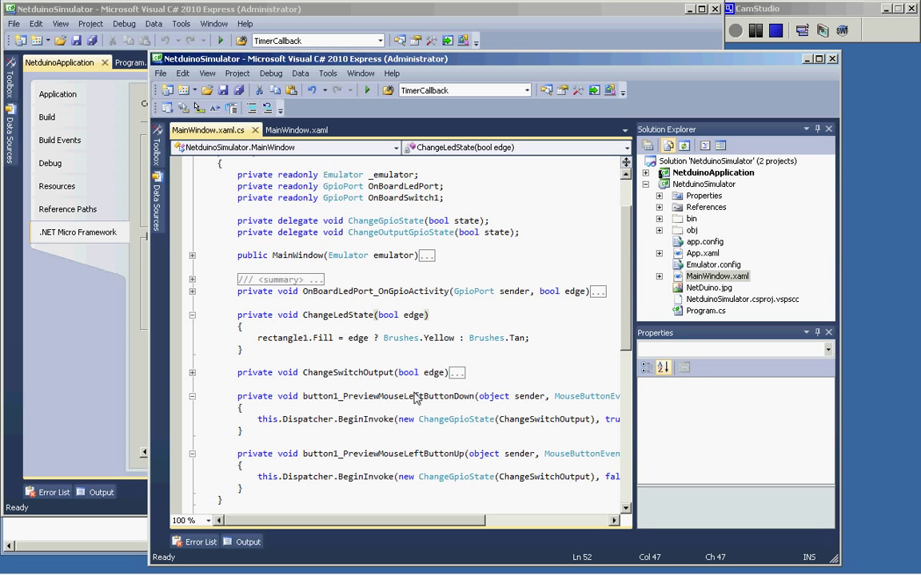
{"action": "double_click", "coordinate": [321, 337]}
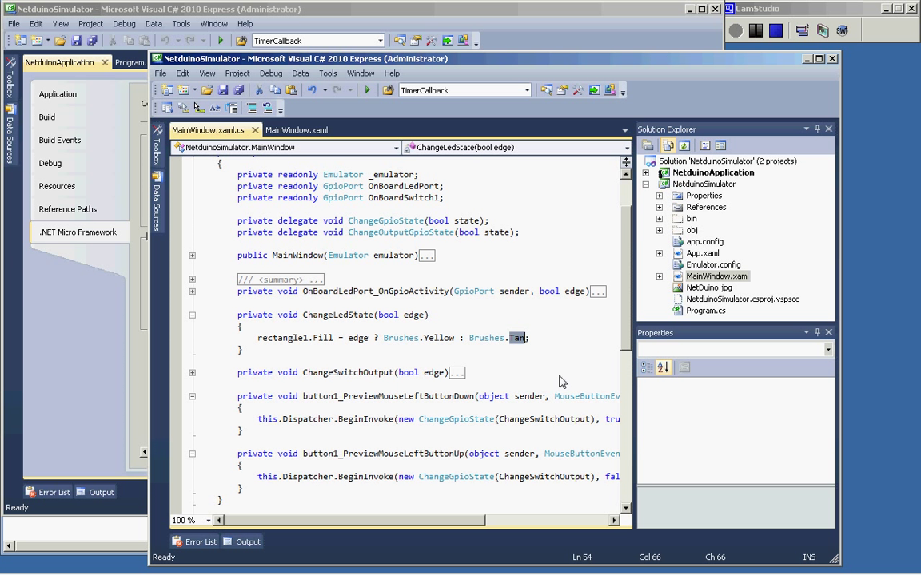
{"action": "mouse_move", "coordinate": [429, 298]}
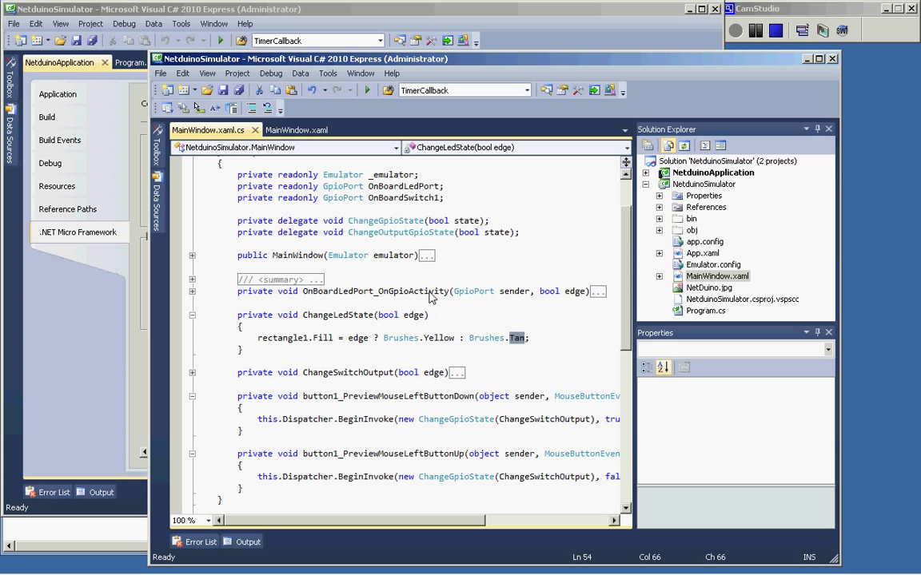